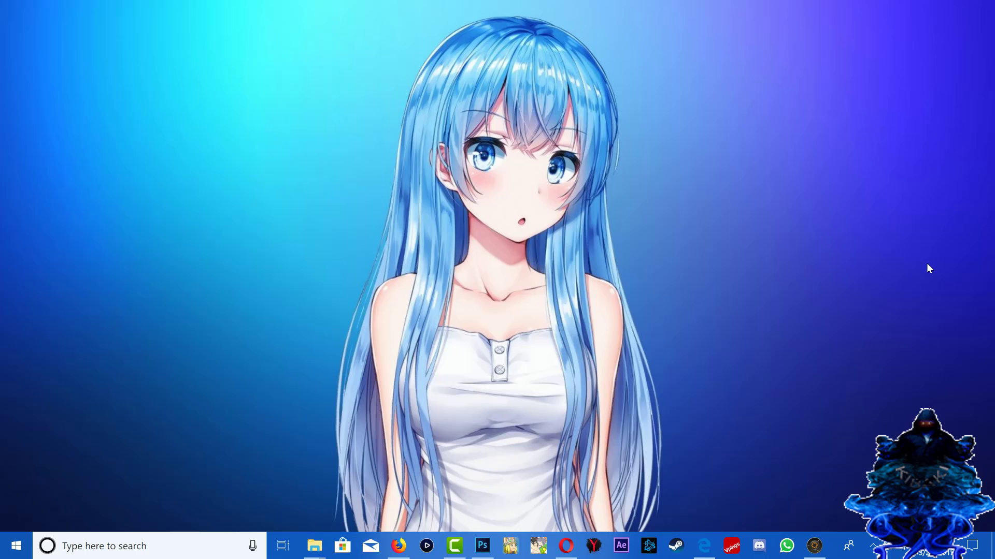
mouse_move(312, 521)
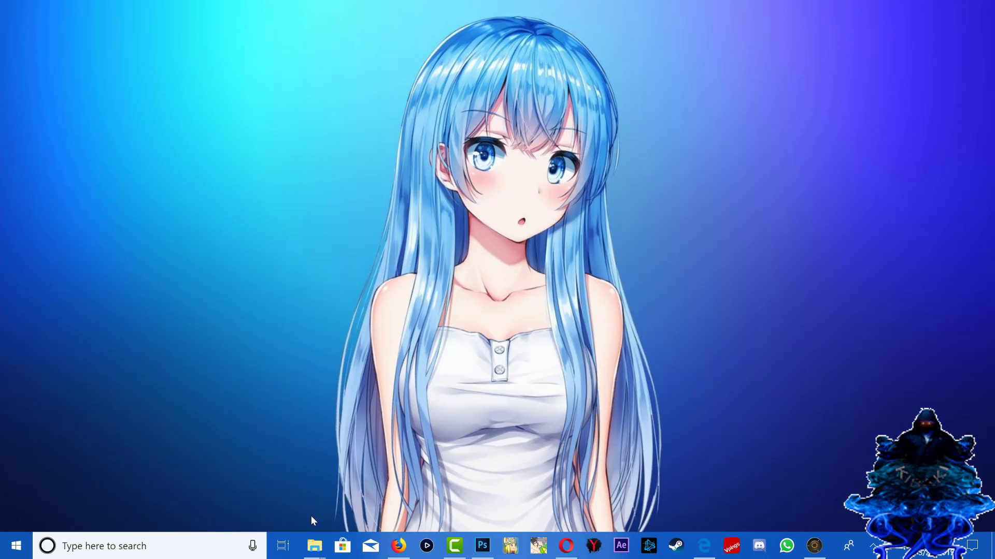
Show the Kibaki Han Miniweb 4.84.1 HFW folder with htdocs and miniweb.exe in File Explorer.
left_click(314, 546)
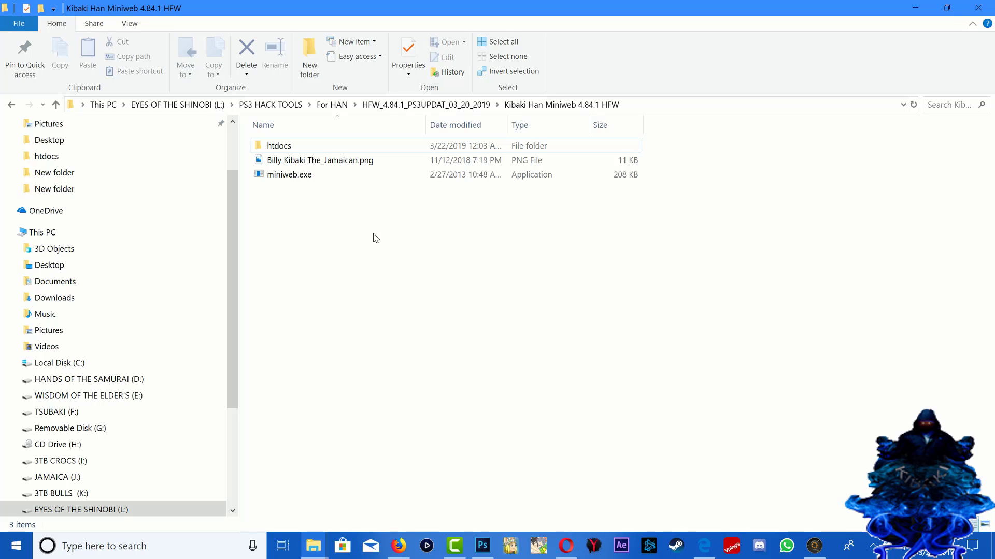
left_click(289, 174)
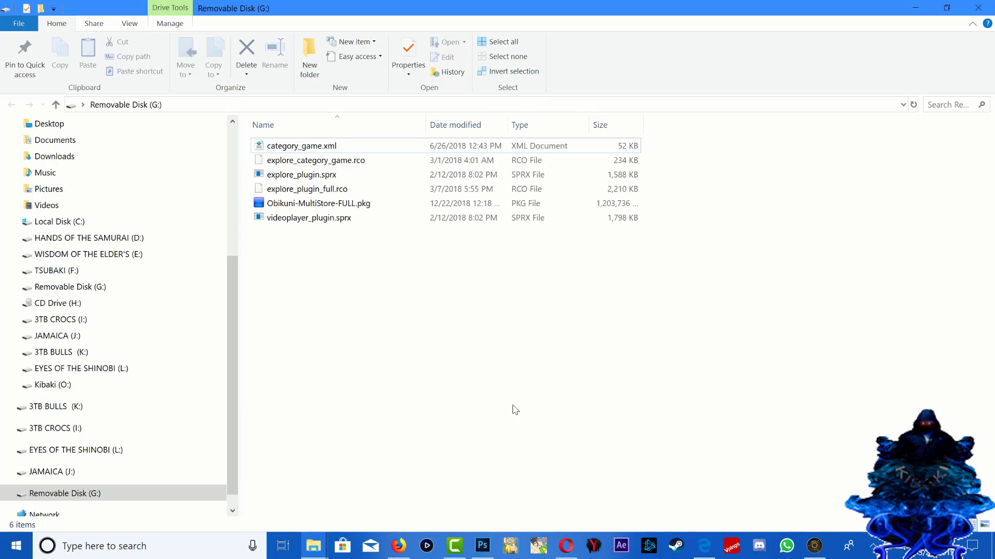
left_click(319, 203)
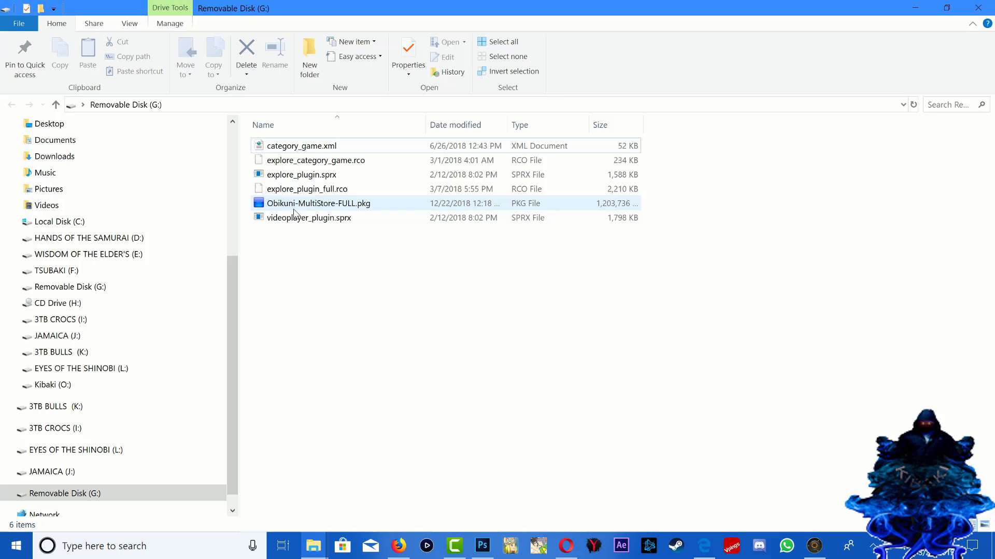
mouse_move(329, 210)
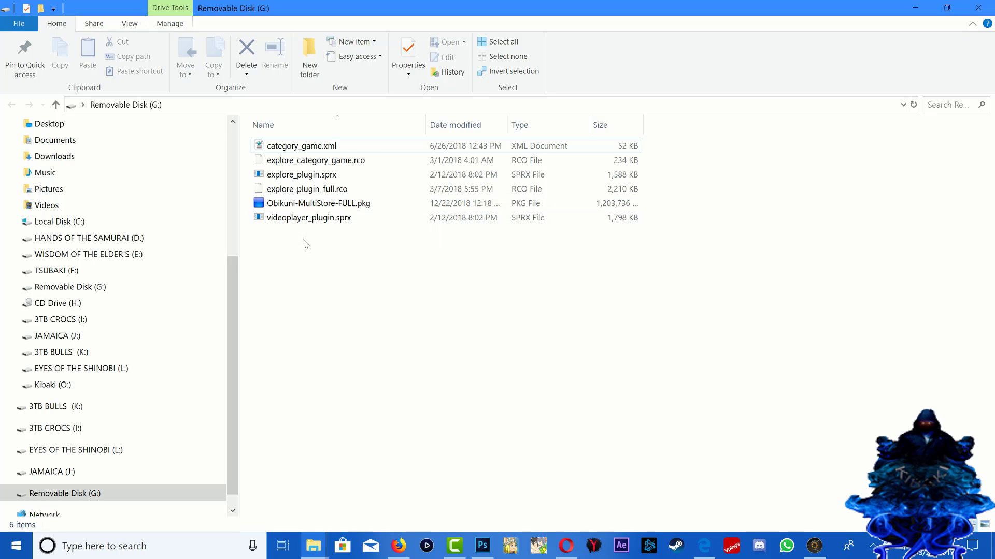
left_click(299, 145)
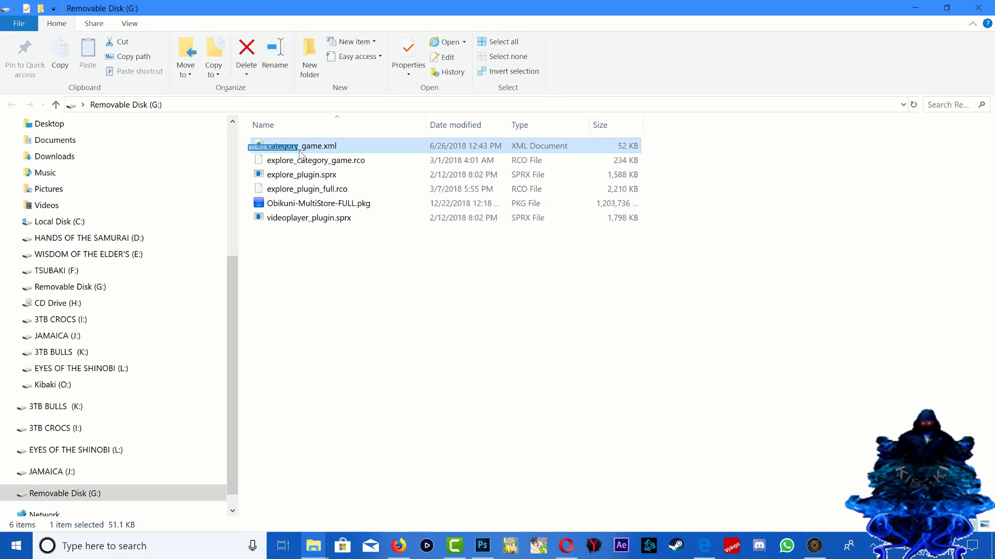
left_click(322, 188)
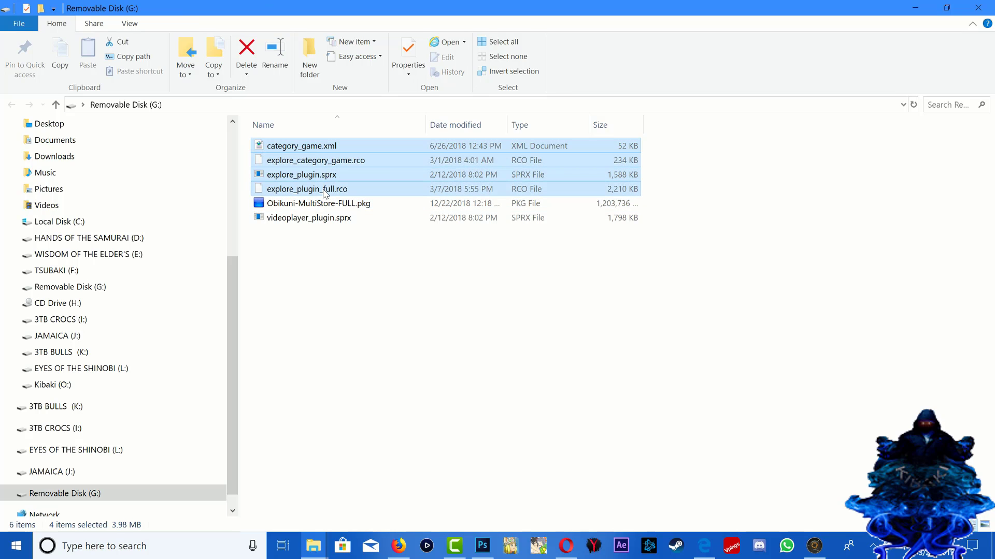
left_click(309, 217)
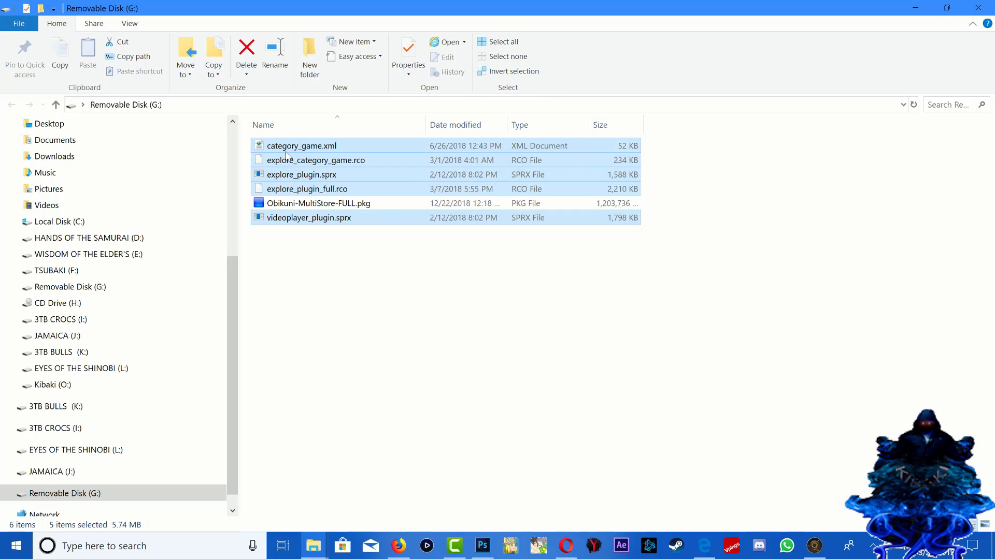
mouse_move(355, 226)
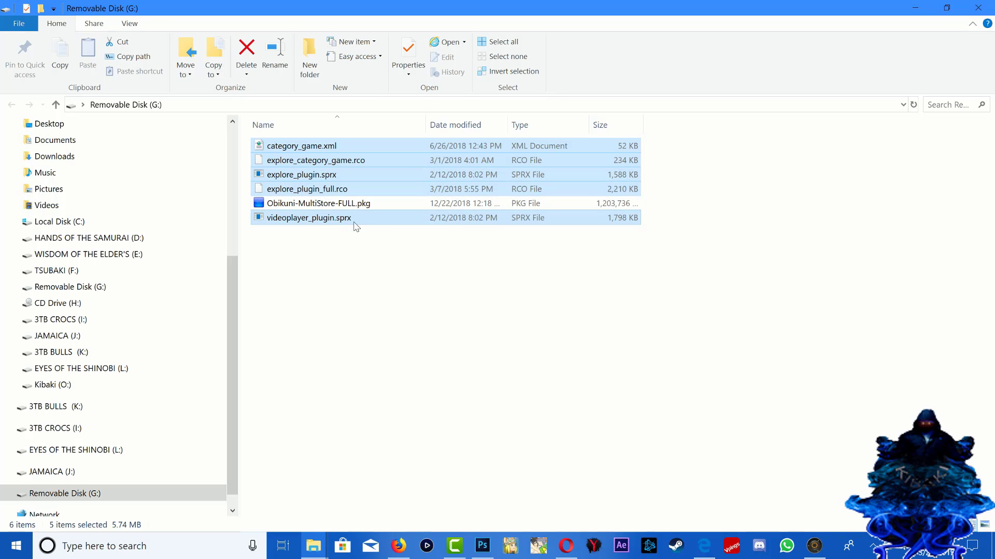
mouse_move(331, 203)
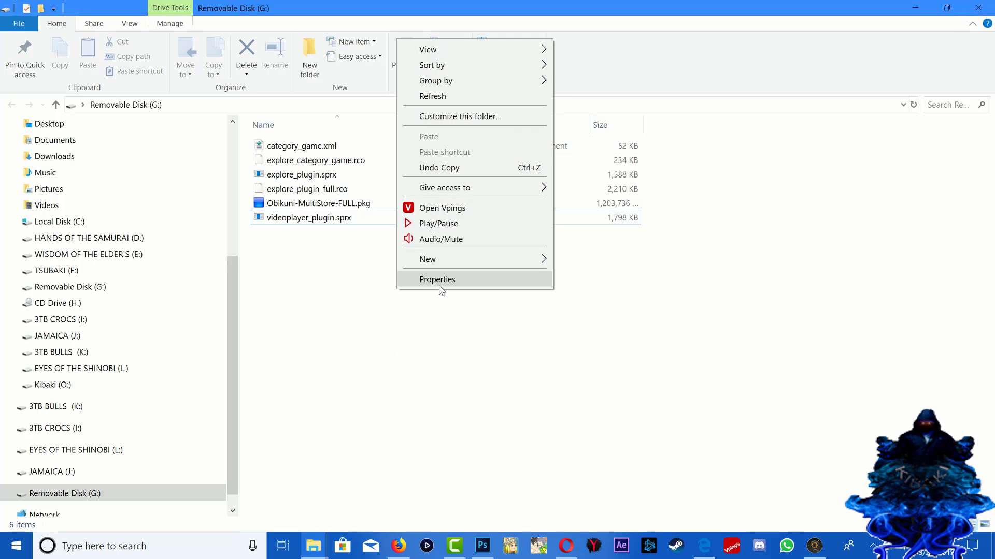
left_click(437, 280)
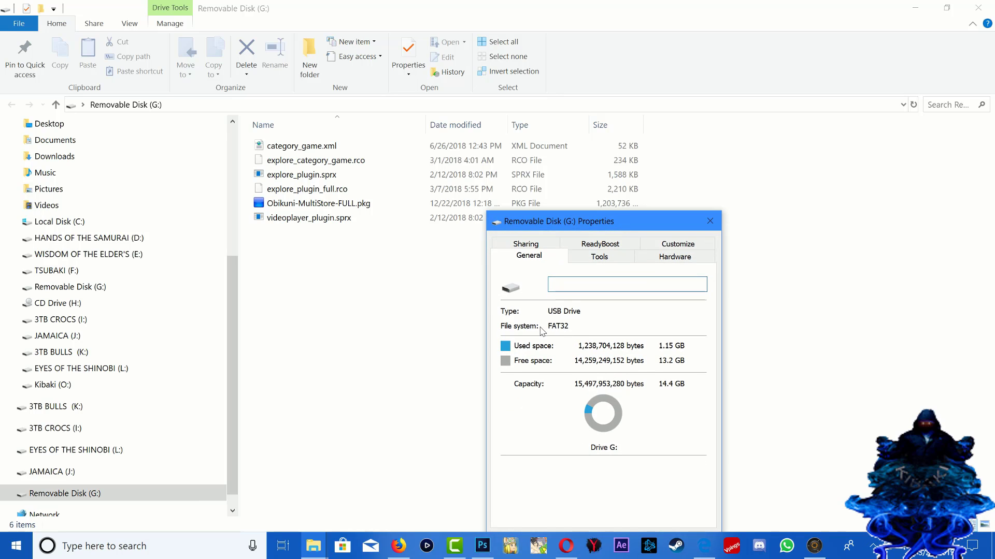
left_click(710, 221)
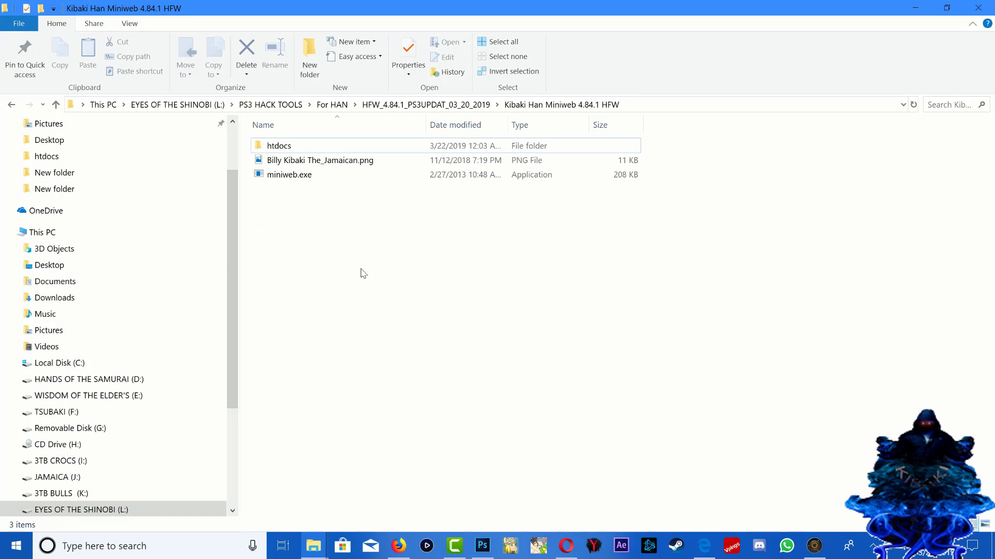
Run miniweb.exe as administrator, approve UAC and allow it through the Windows firewall.
right_click(289, 174)
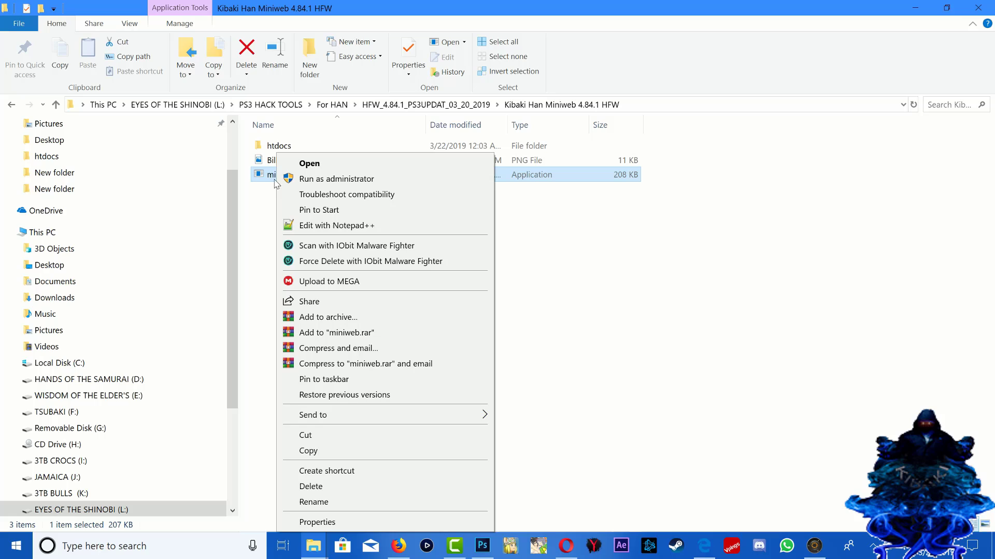
mouse_move(323, 182)
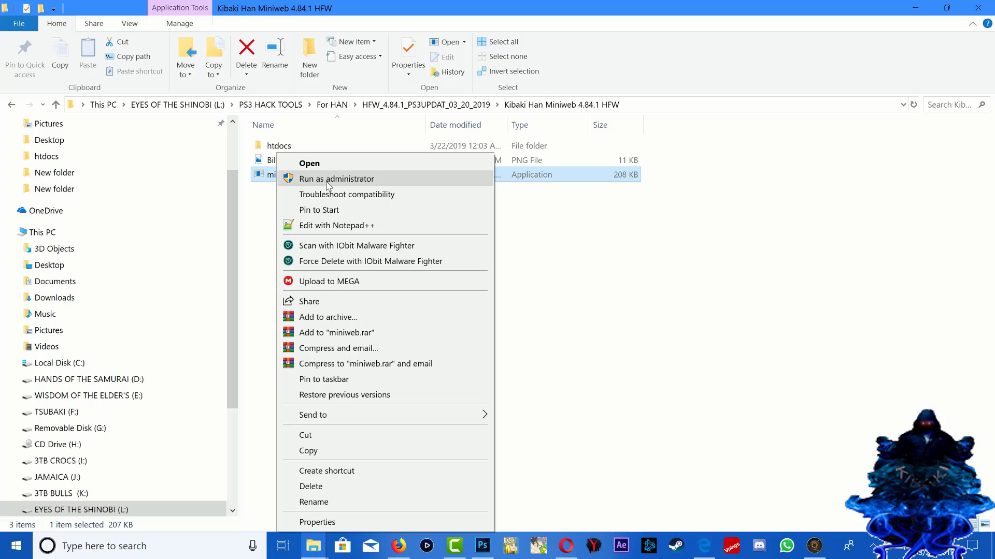
left_click(337, 178)
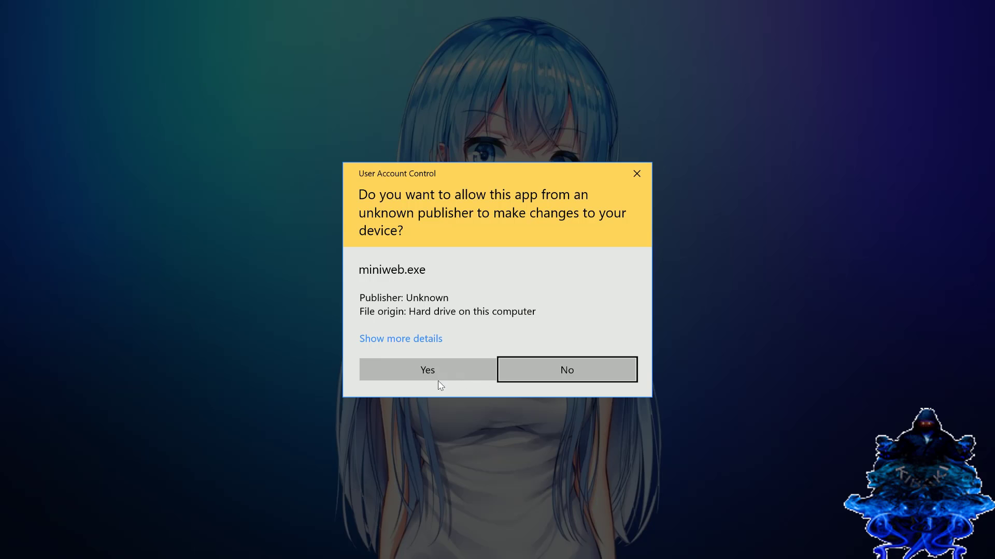
left_click(426, 370)
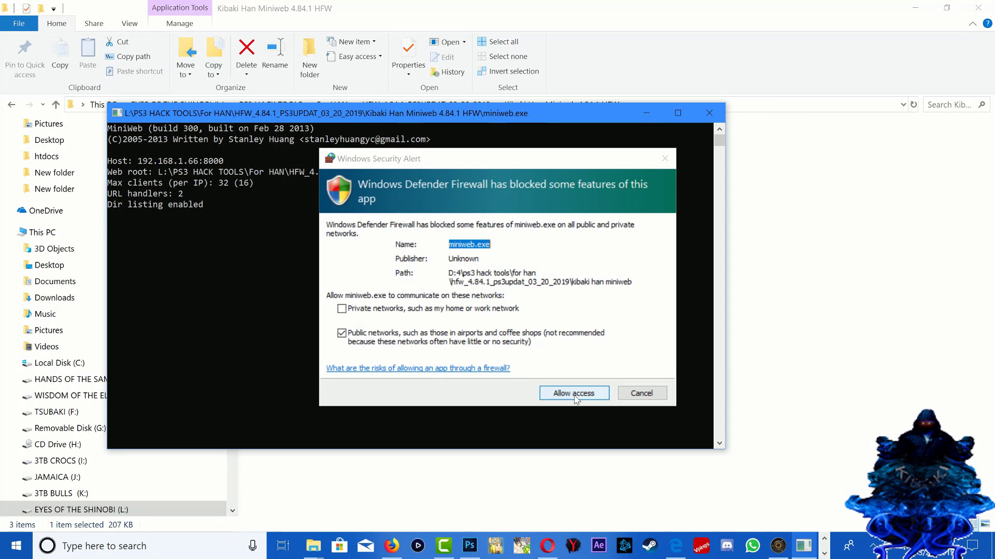
left_click(574, 392)
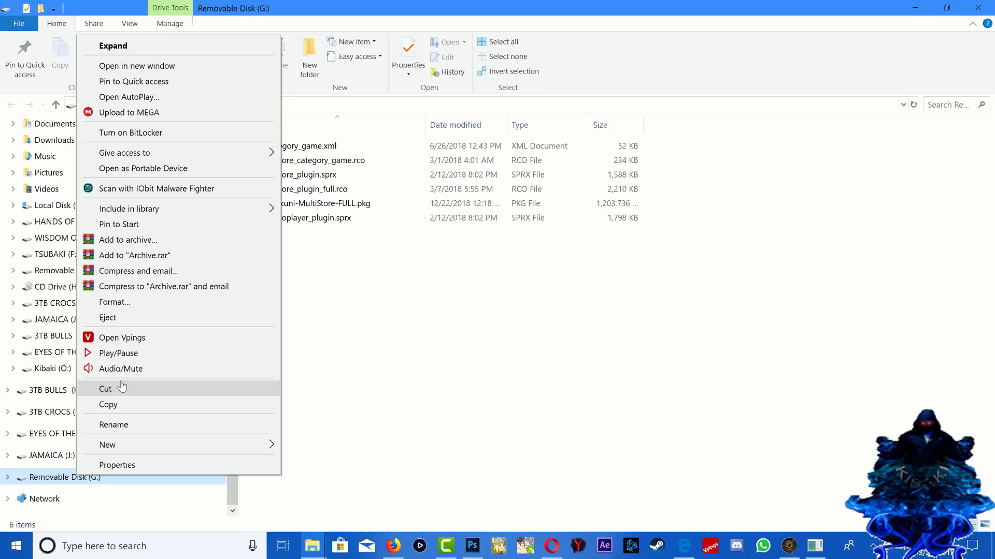
Leave the MiniWeb console serving htdocs at 192.168.1.66:8000 and move its window aside.
left_click(107, 318)
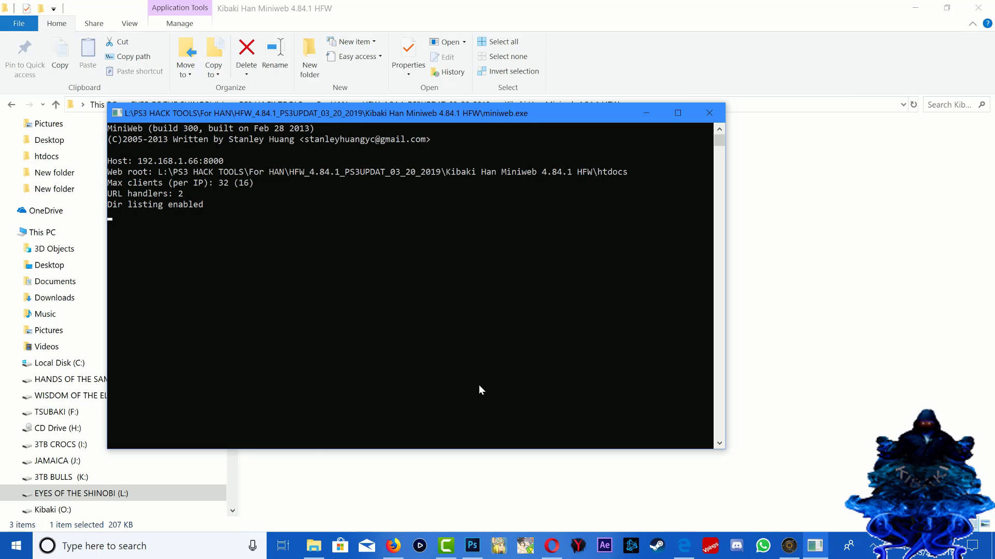
left_click_drag(412, 112, 491, 29)
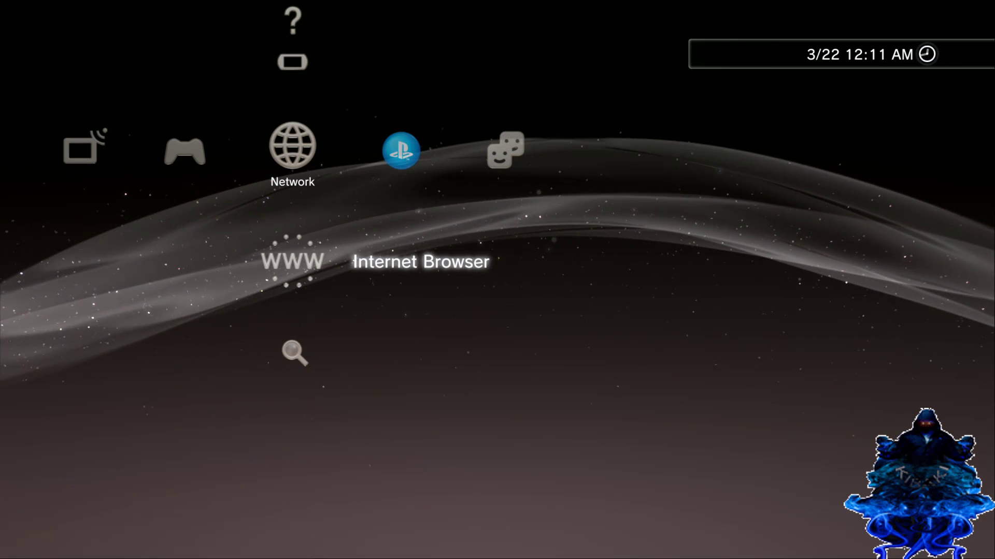
Browse to 192.168.1.66:8000 on the PS3 and load han_installer.html from the listing.
left_click(295, 261)
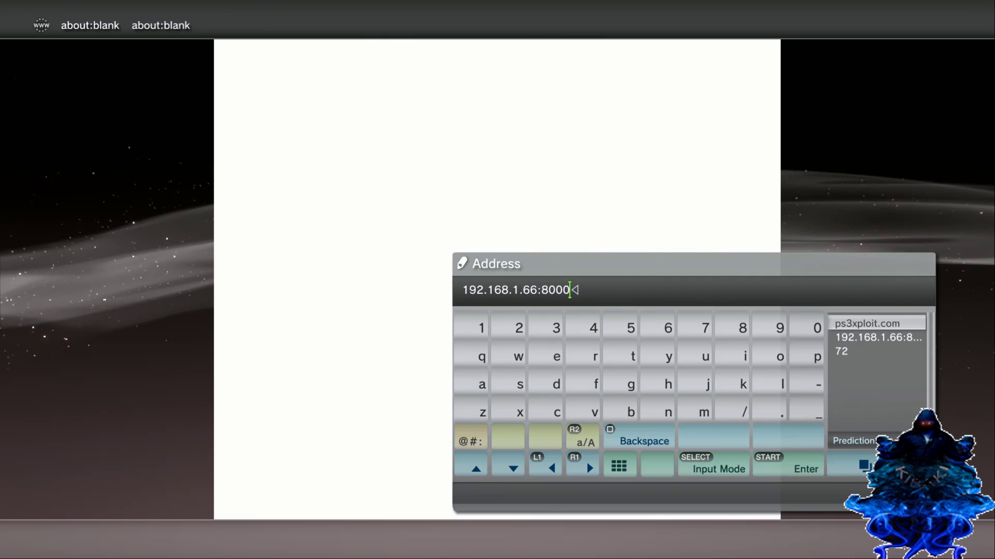
left_click(800, 469)
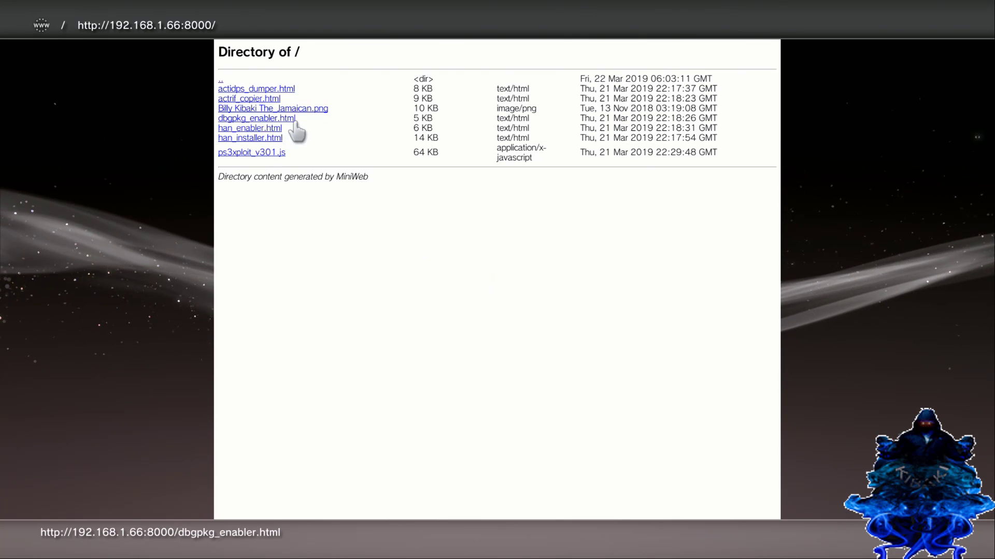
mouse_move(271, 145)
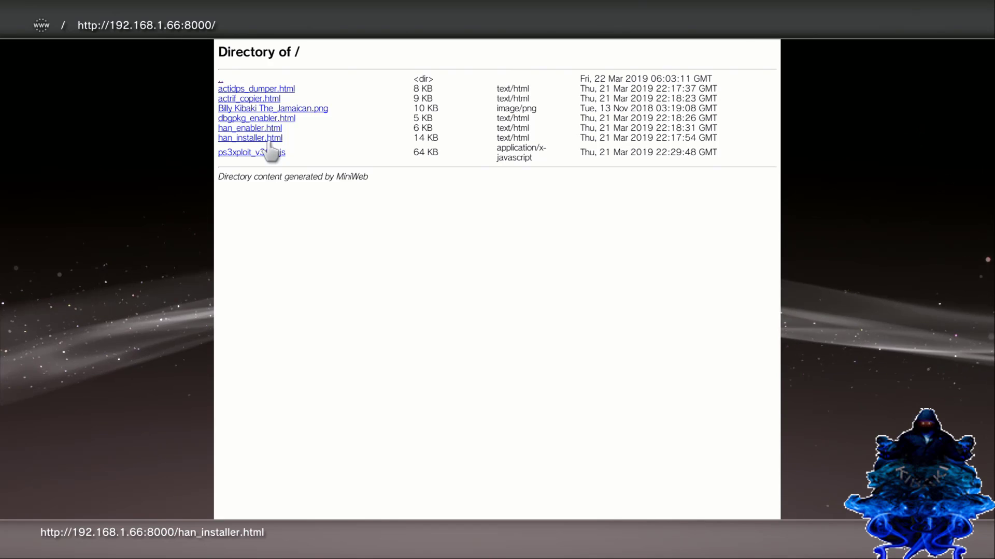
left_click(249, 138)
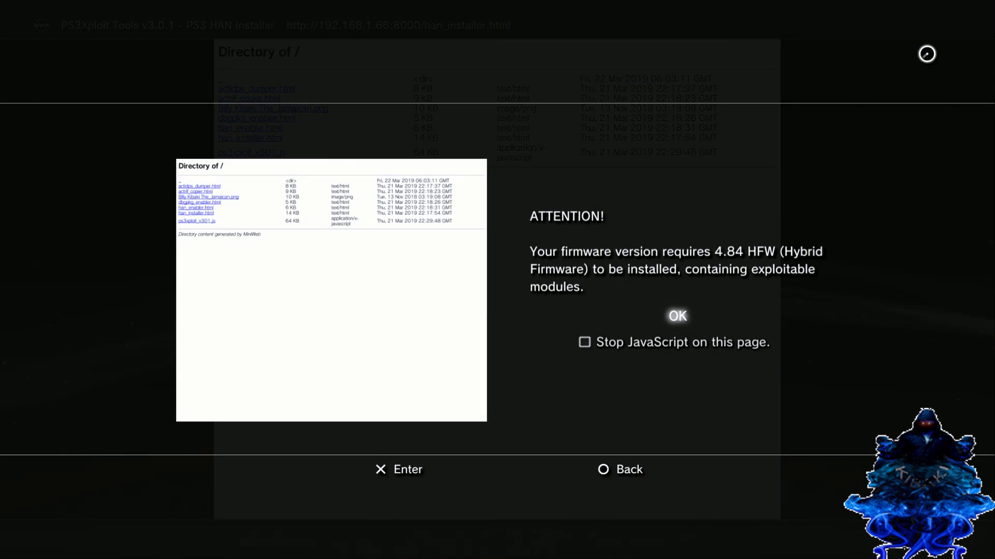
Dismiss the 4.84 HFW notice, set USB Root Path to /dev_usb000 and initialize the HAN installer.
left_click(678, 316)
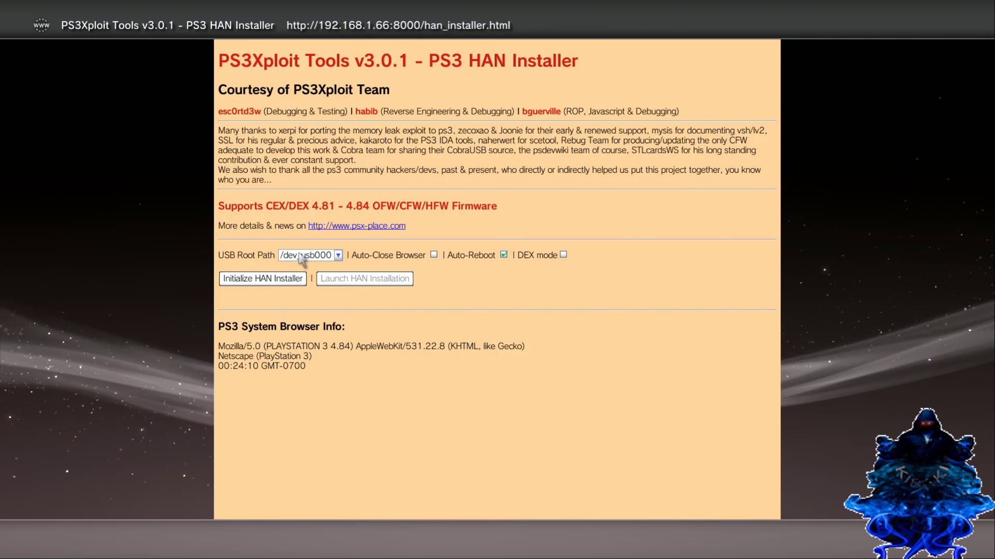
left_click(338, 255)
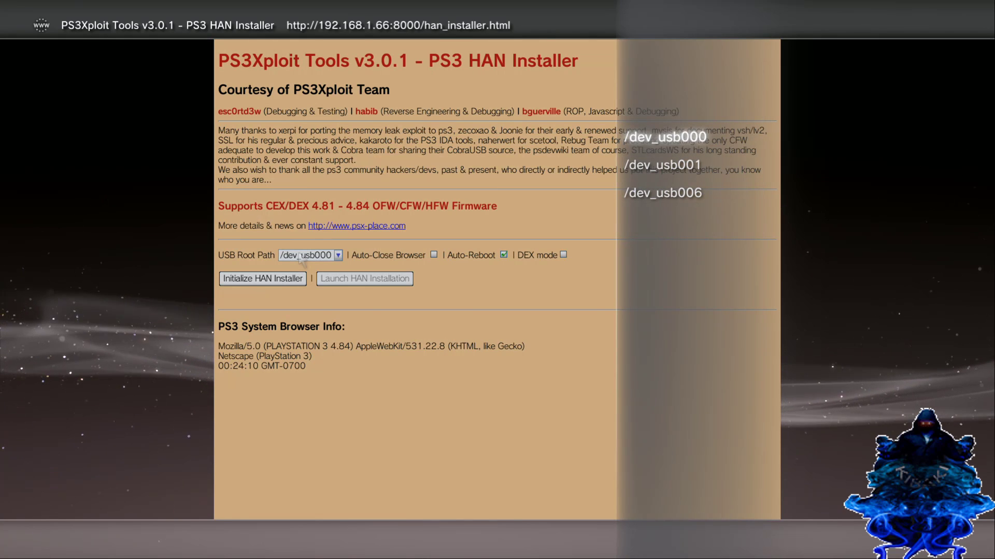
left_click(338, 255)
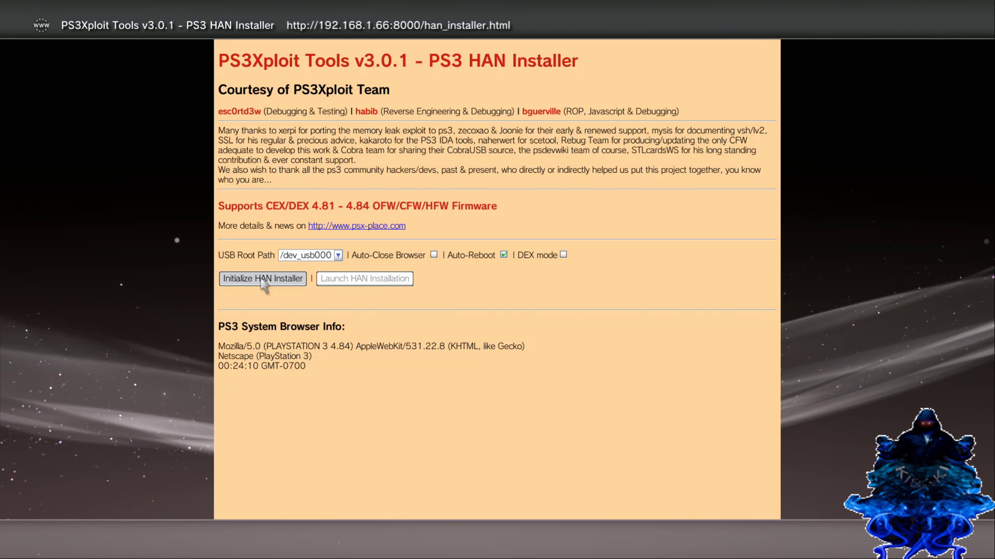
left_click(263, 279)
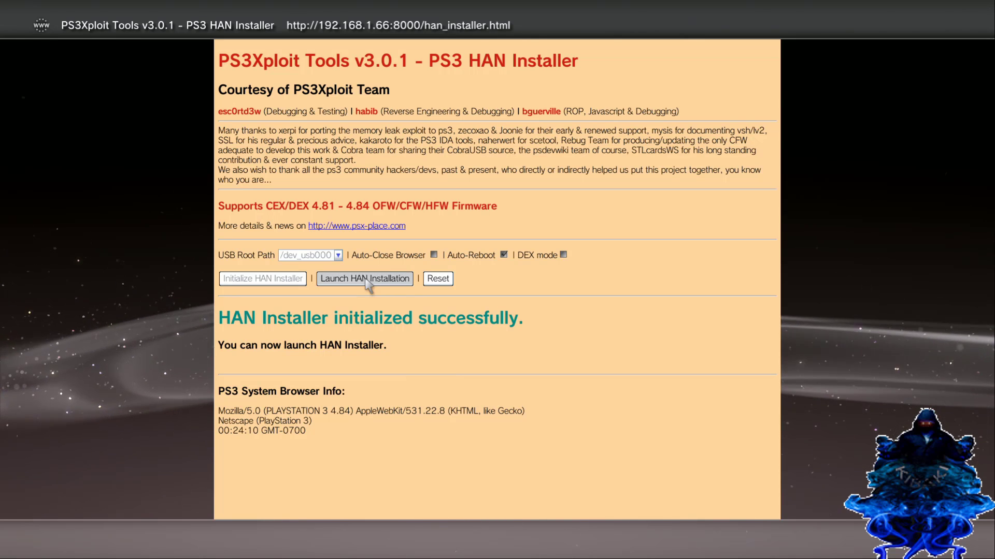
Launch the HAN installation and let it finish on a blank browser page.
left_click(365, 278)
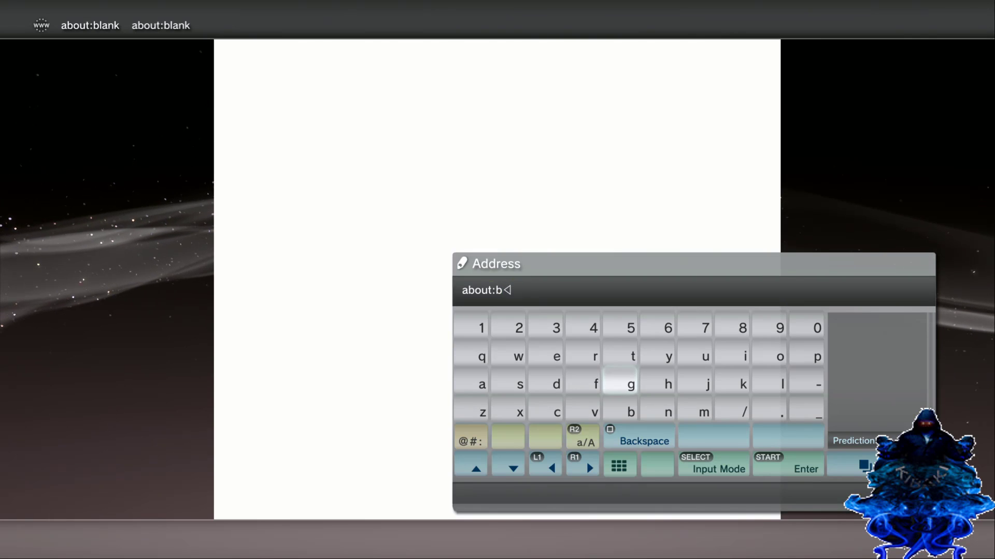
left_click(482, 327)
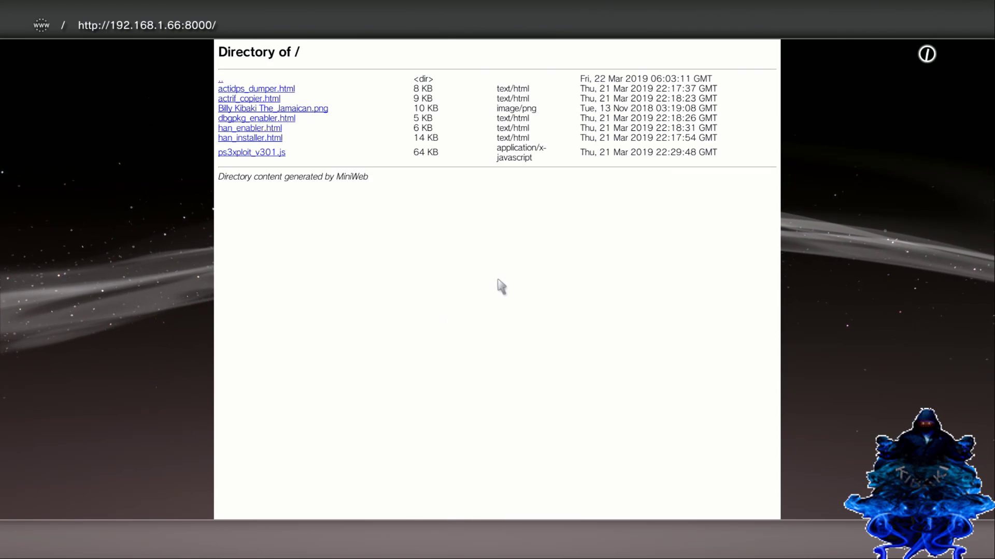
mouse_move(308, 132)
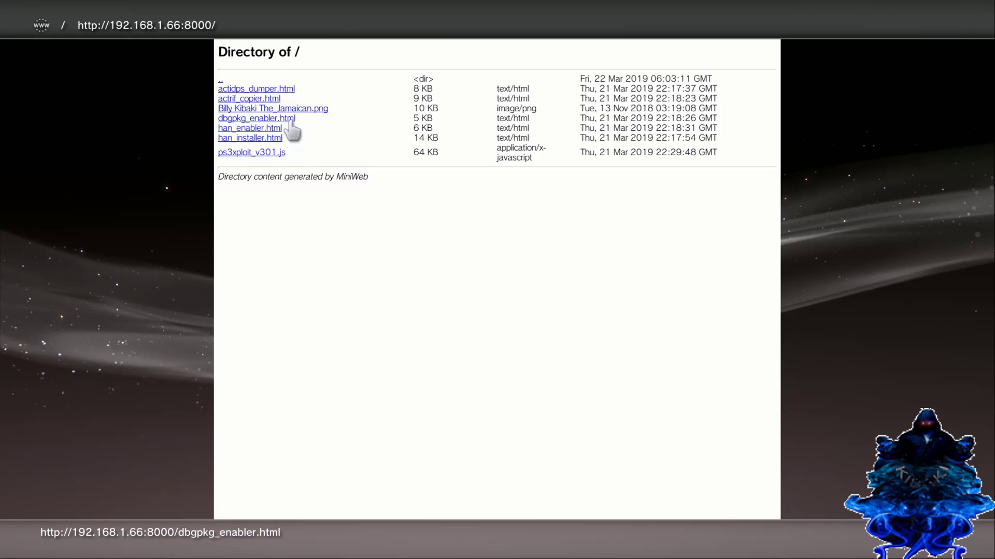
left_click(255, 118)
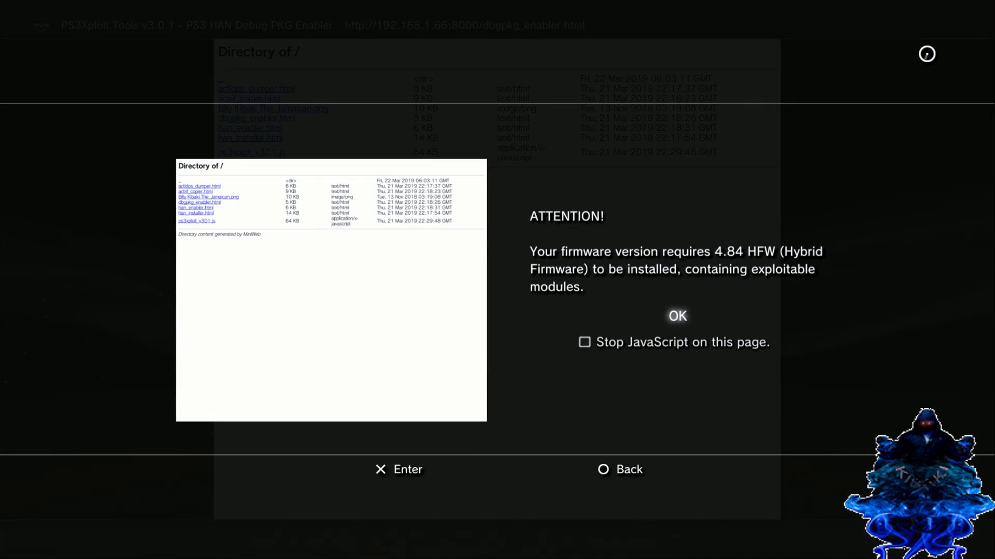
left_click(677, 316)
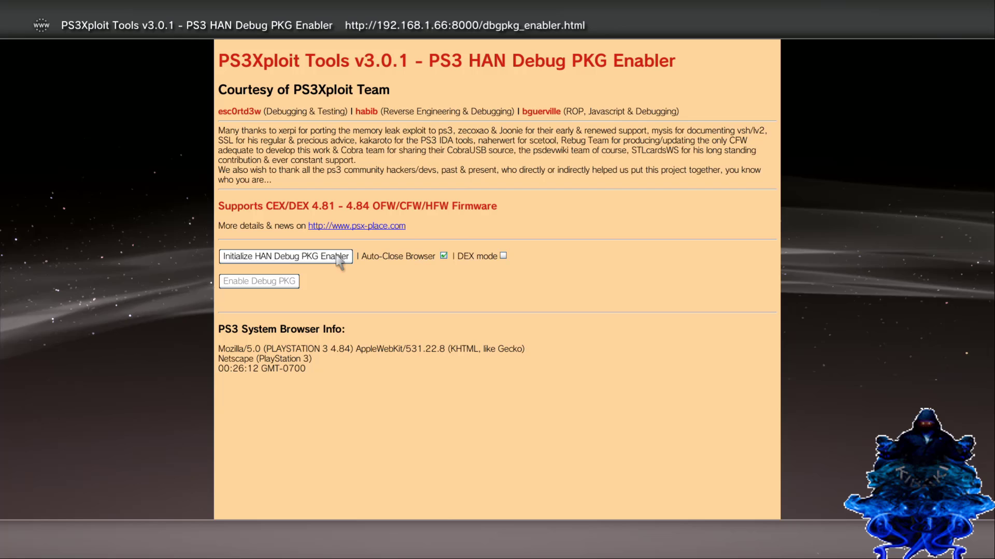
Initialize the HAN Debug PKG Enabler and enable debug packages, closing back to the XMB.
left_click(286, 257)
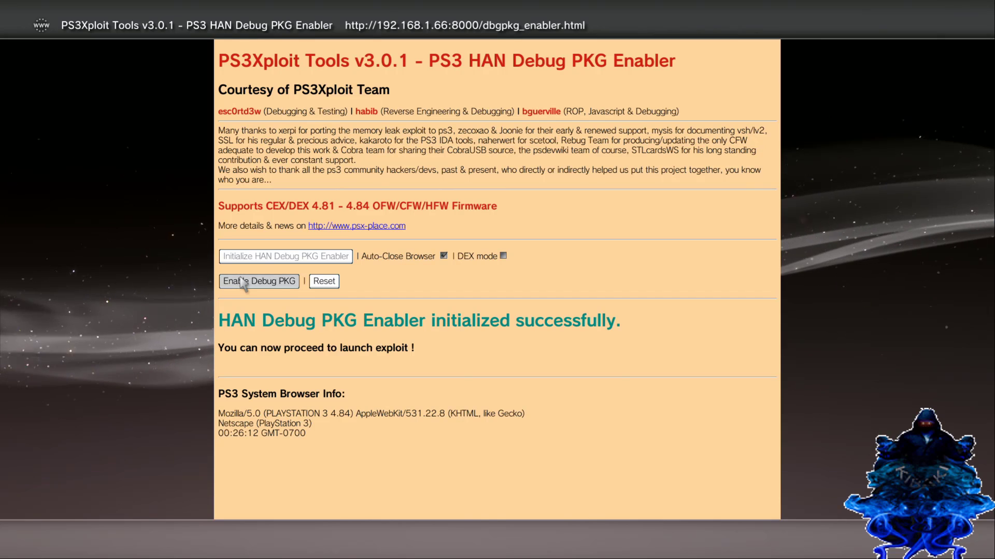
left_click(259, 282)
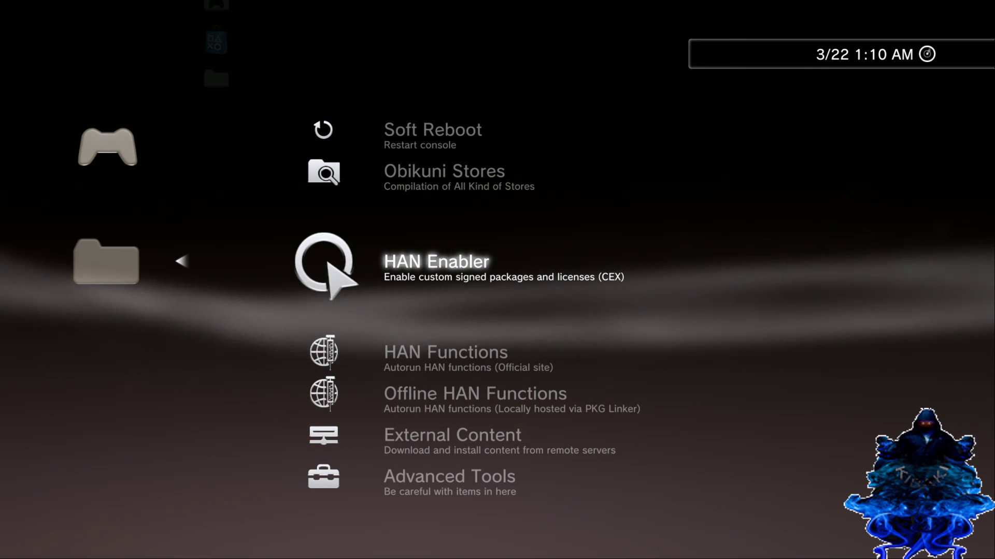
Run HAN Enabler from the XMB, agree to close the browser and answer the download prompt.
left_click(437, 262)
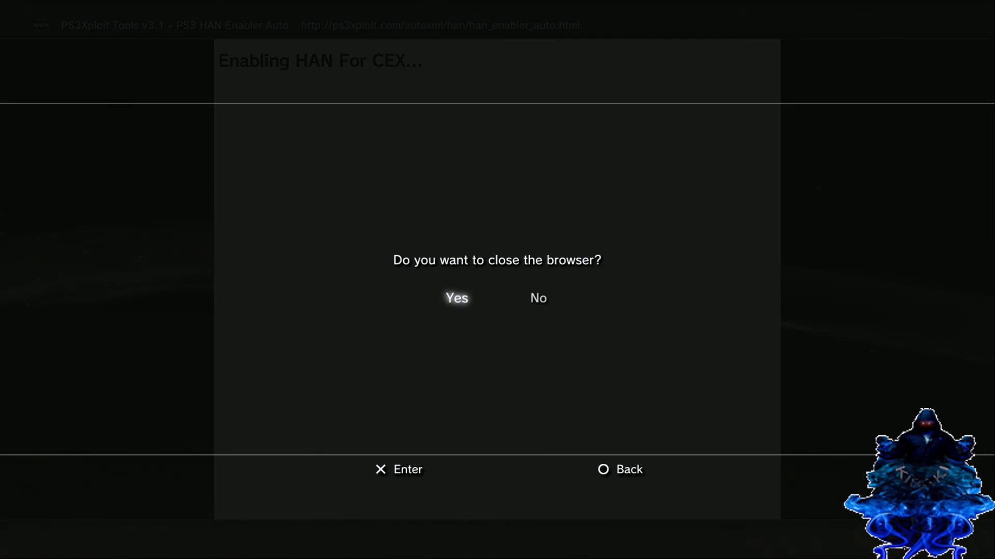
left_click(456, 298)
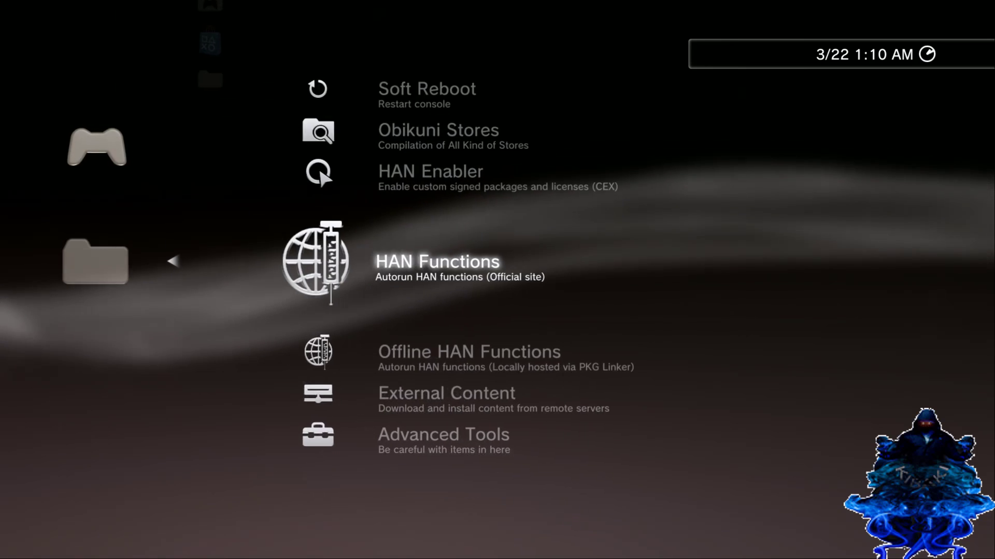
key("Down")
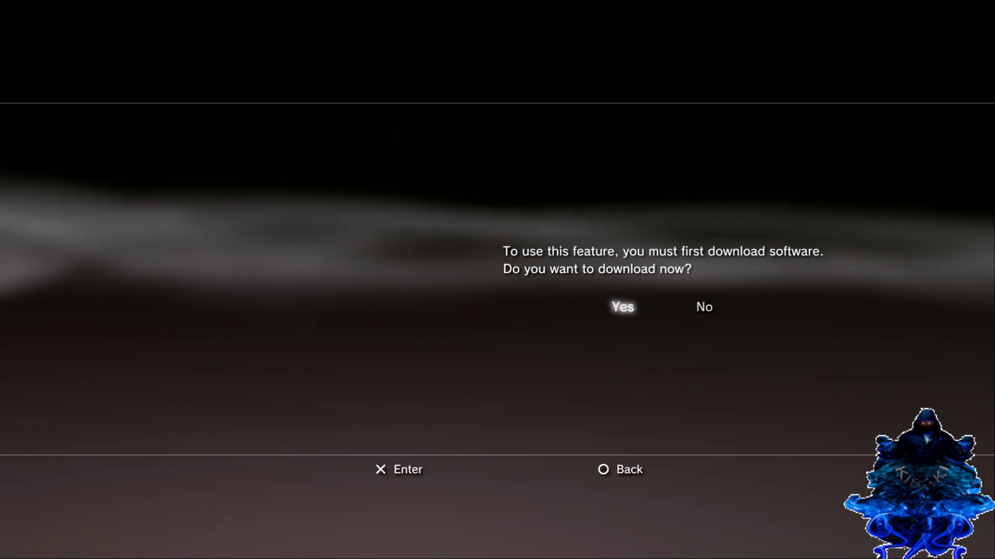
left_click(621, 307)
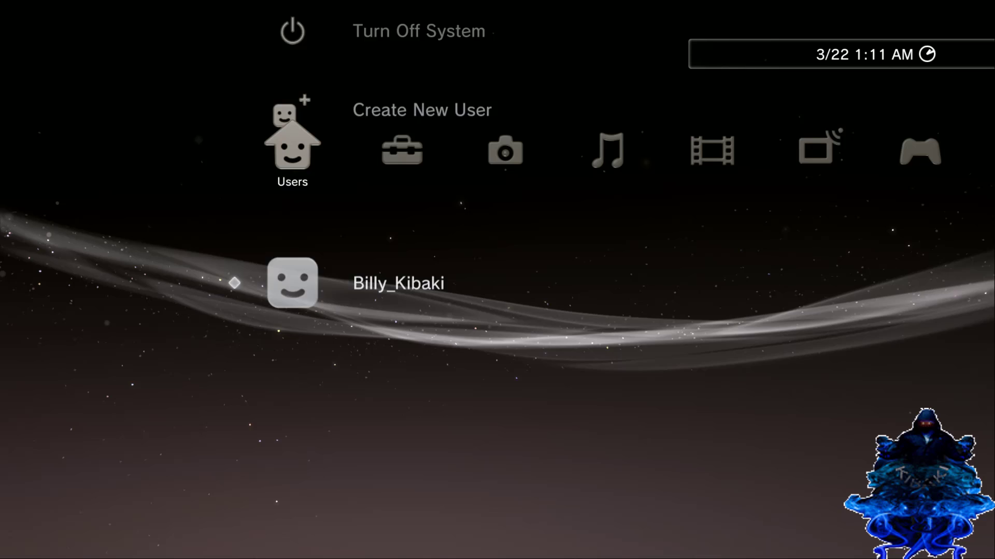
Install the 130 MB 1942: Joint Strike package, leave the completion screen and launch it under Game.
left_click(292, 30)
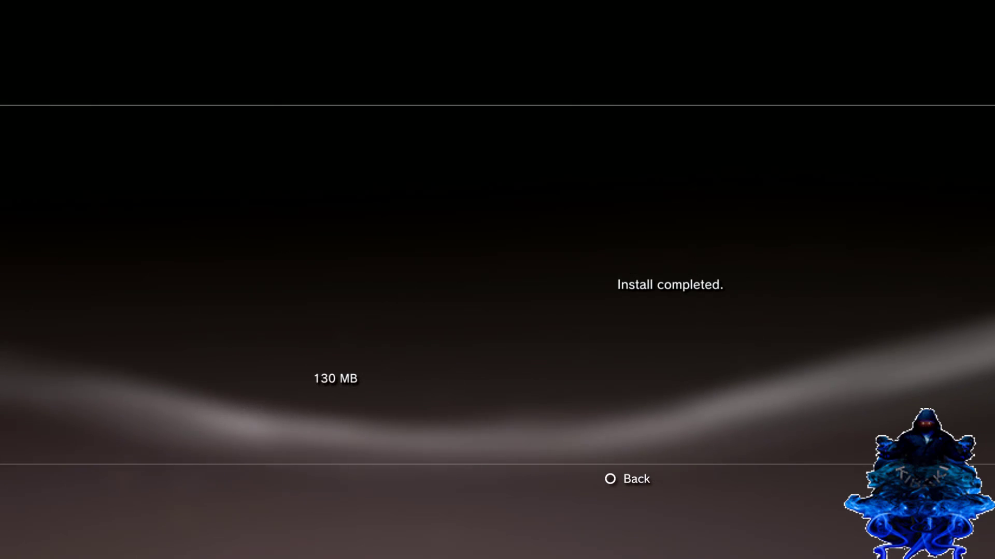
left_click(611, 479)
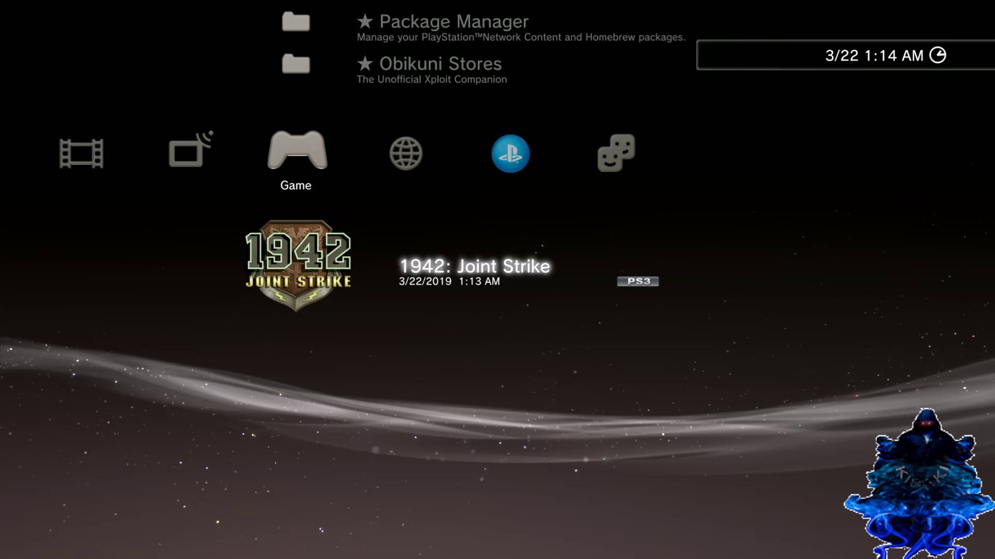
left_click(296, 268)
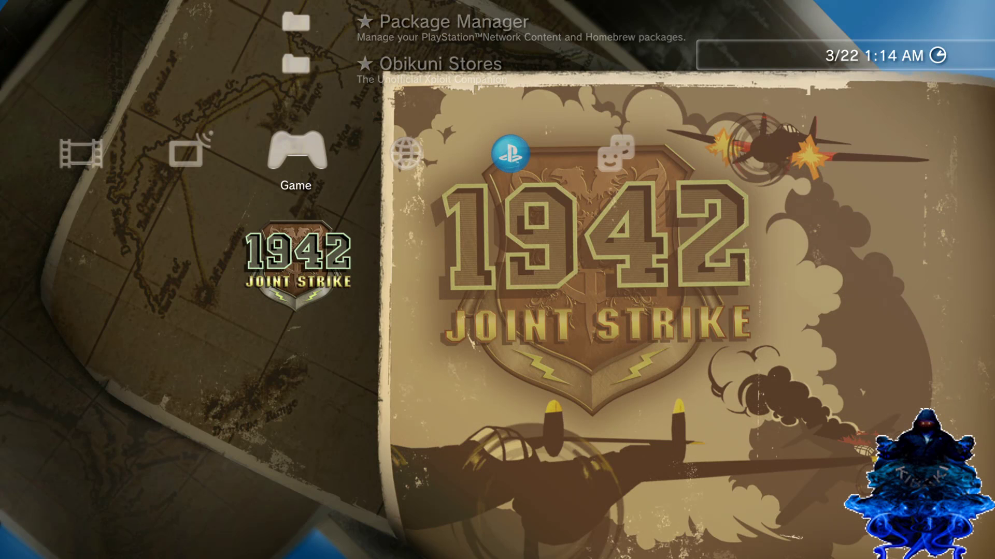